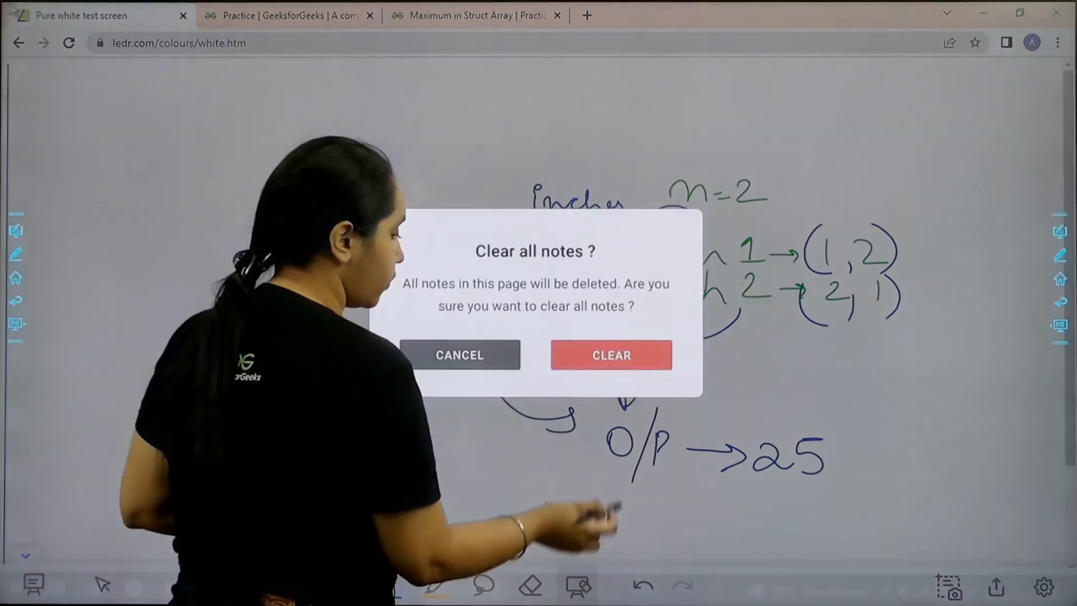
# Confirm clearing all notes on the whiteboard and return to the Practice problem list
pyautogui.click(610, 354)
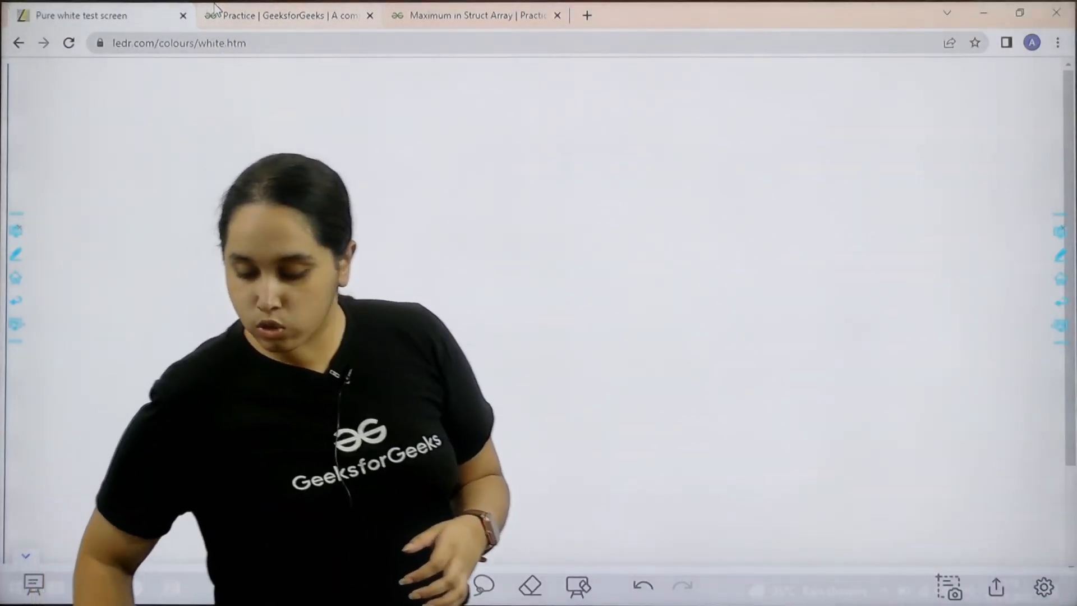
pyautogui.click(284, 15)
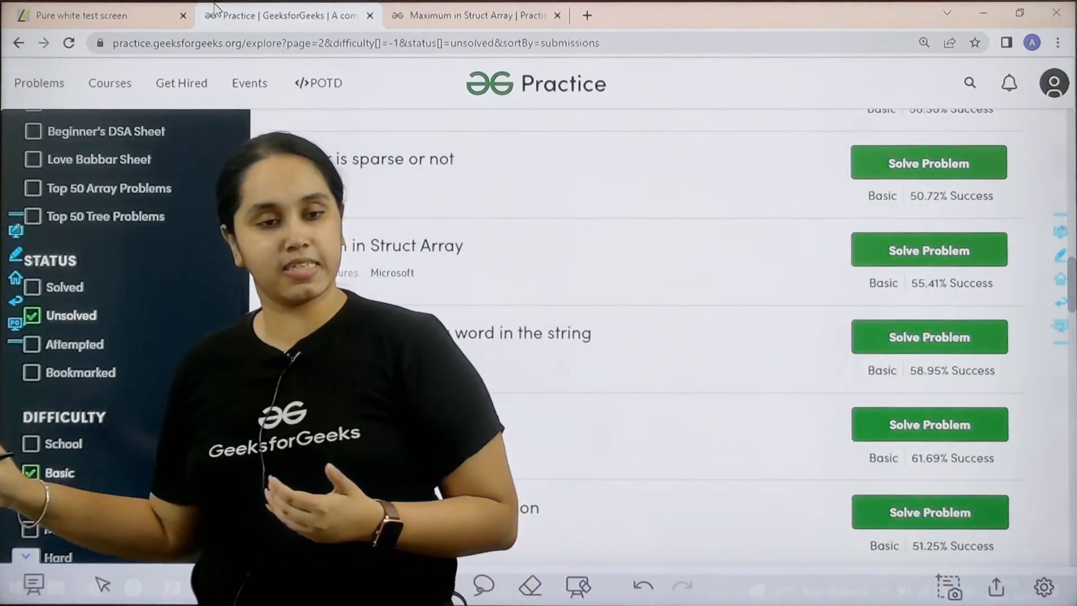
# Bring up the Maximum in Struct Array problem with its C++ findMax stub
pyautogui.click(387, 586)
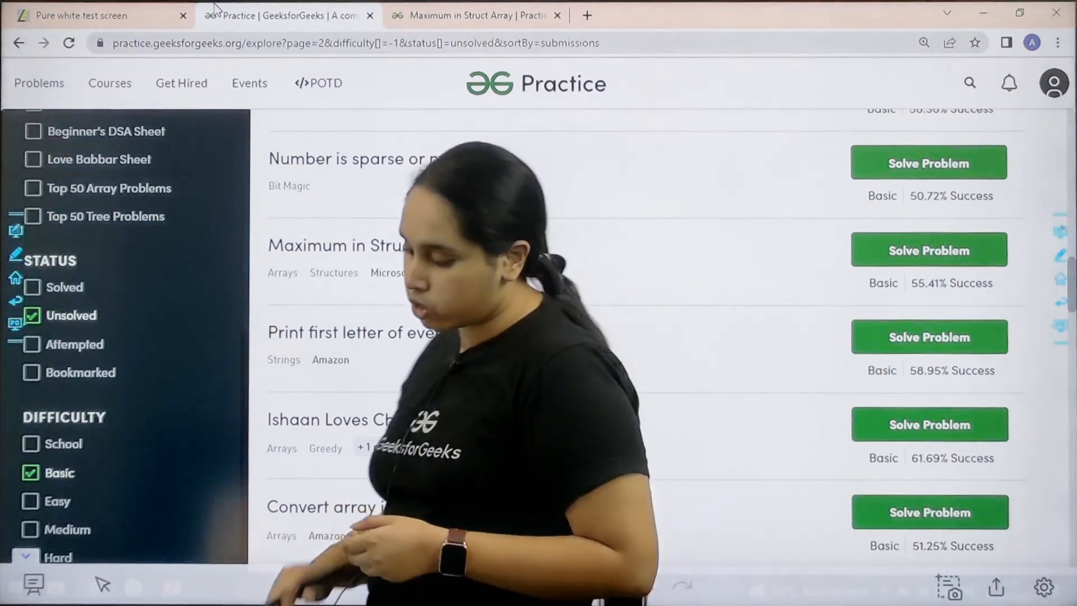
pyautogui.click(474, 14)
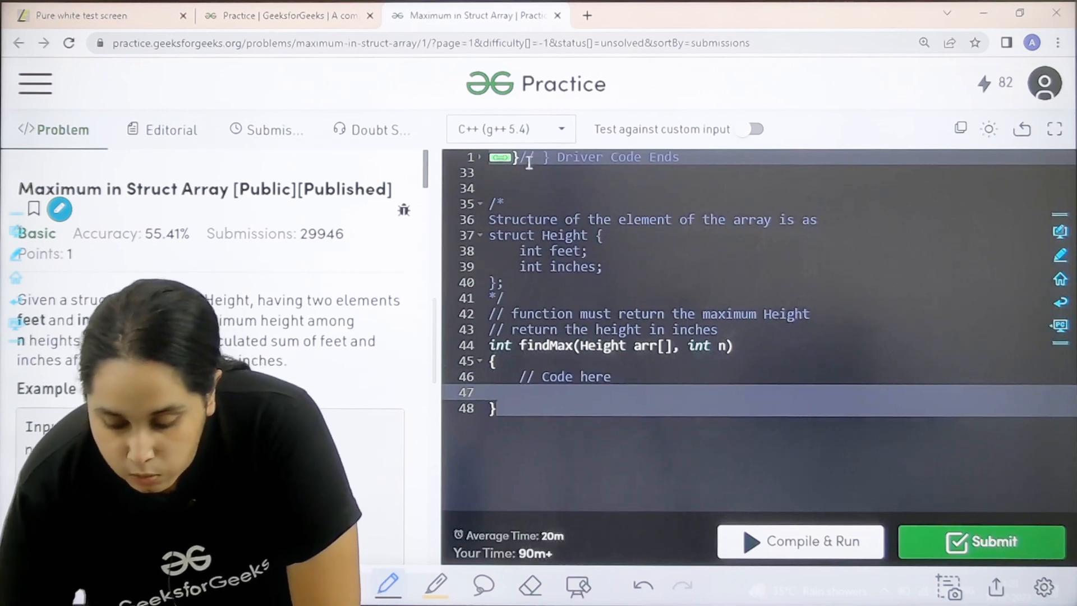
pyautogui.click(511, 129)
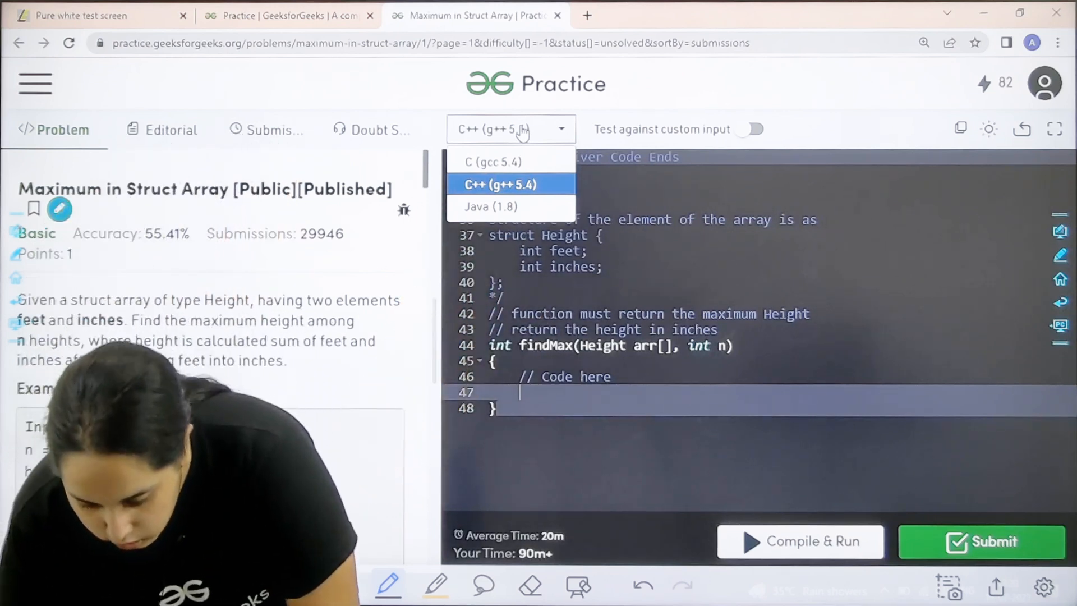
pyautogui.click(501, 183)
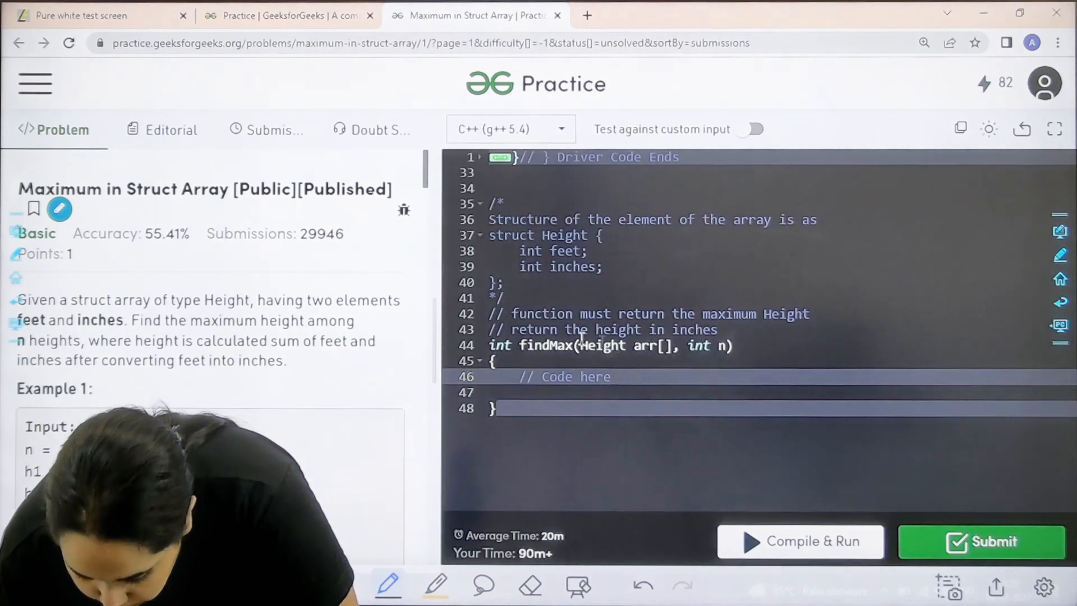
# Declare int max=INT_MIN; at the start of findMax
pyautogui.write('i')
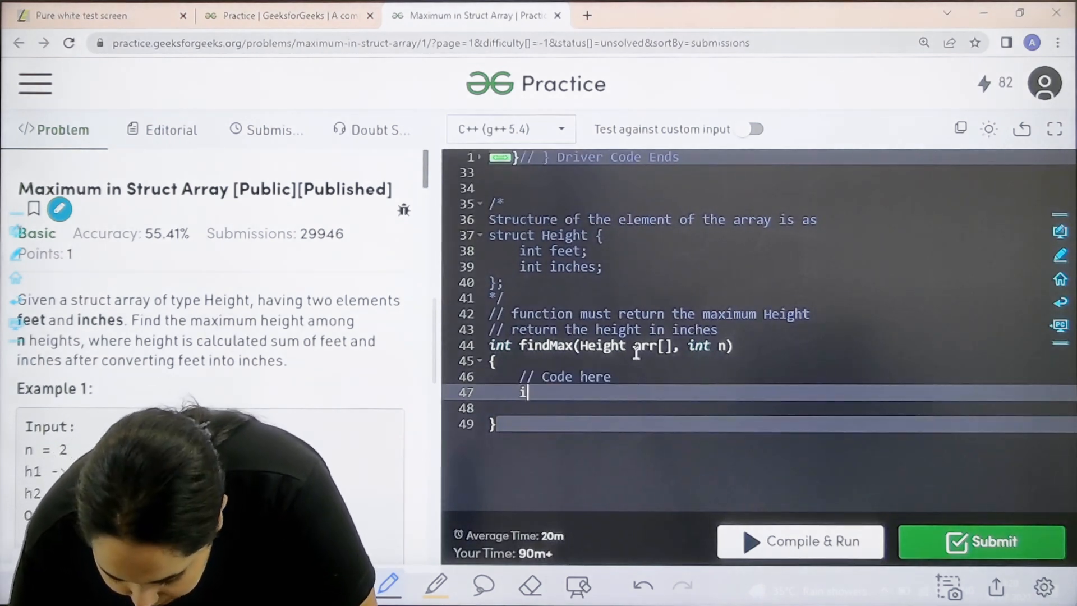
pyautogui.write('nt mac')
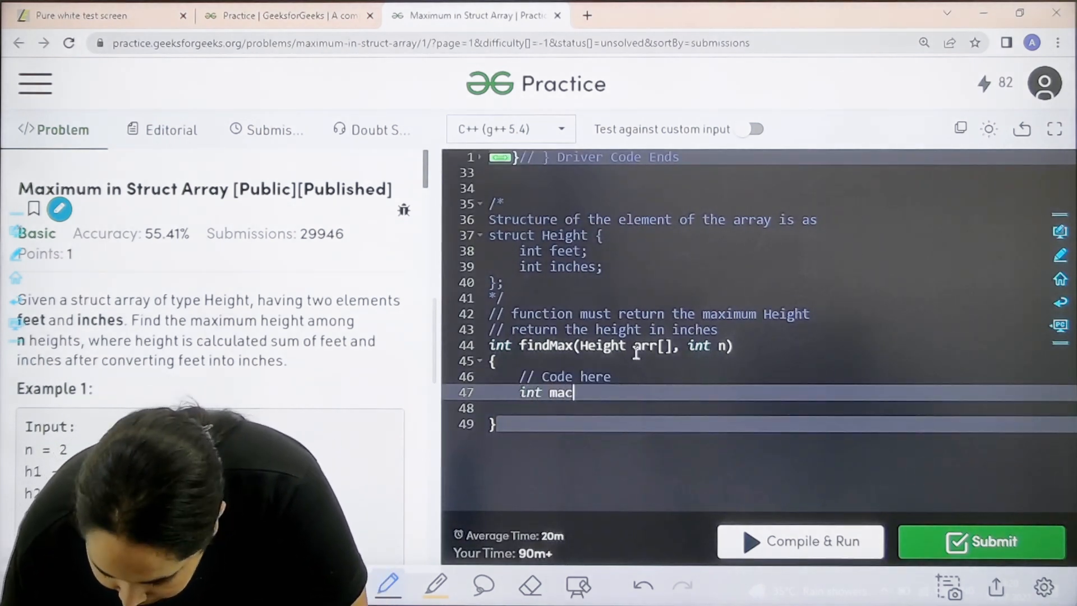
pyautogui.write('x=')
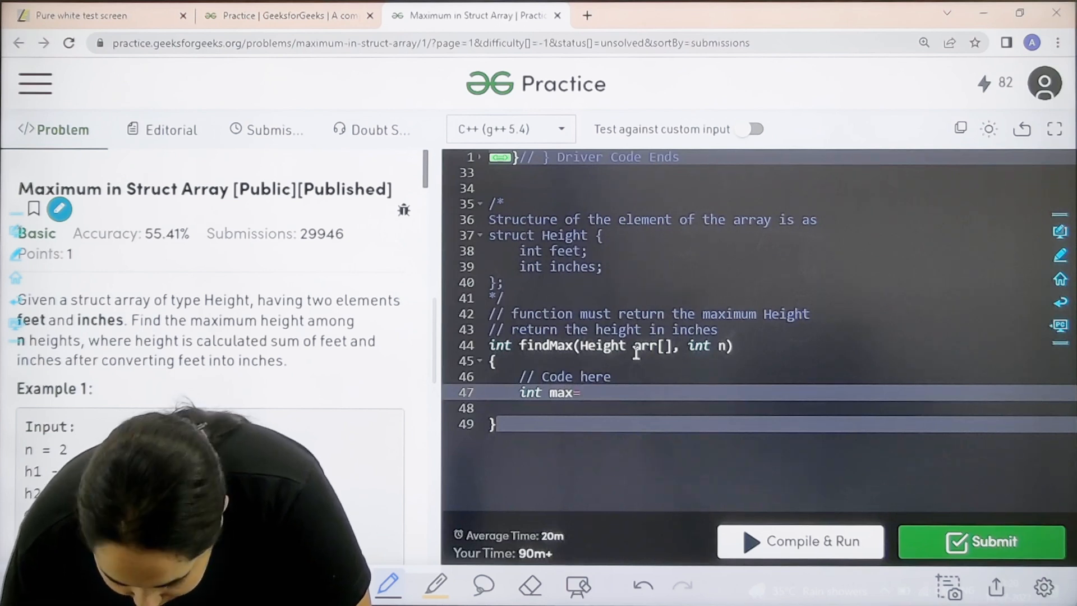
pyautogui.write('INT_')
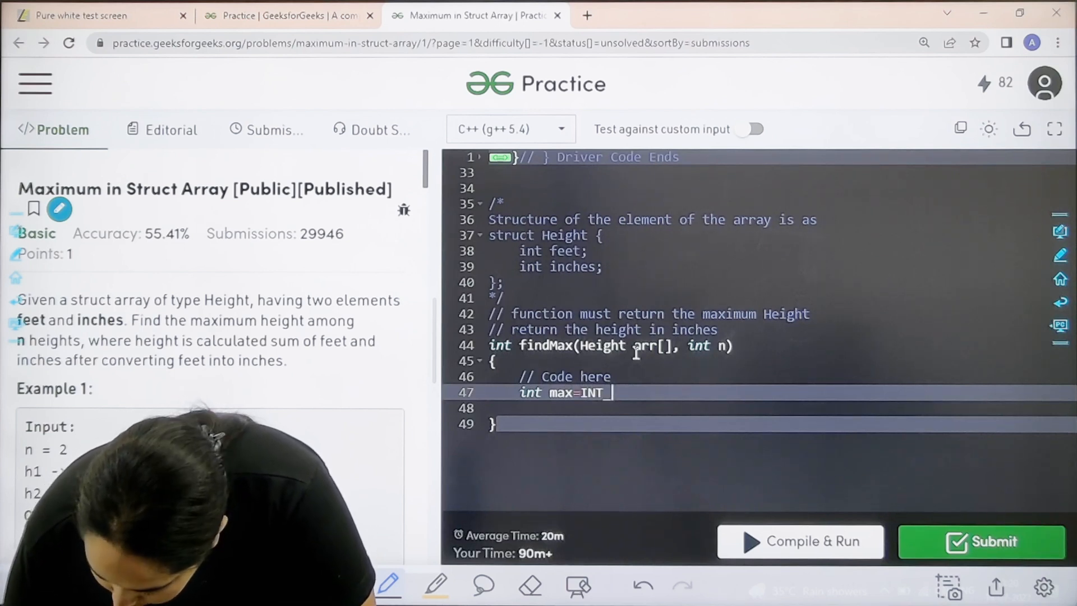
pyautogui.write('MIN;')
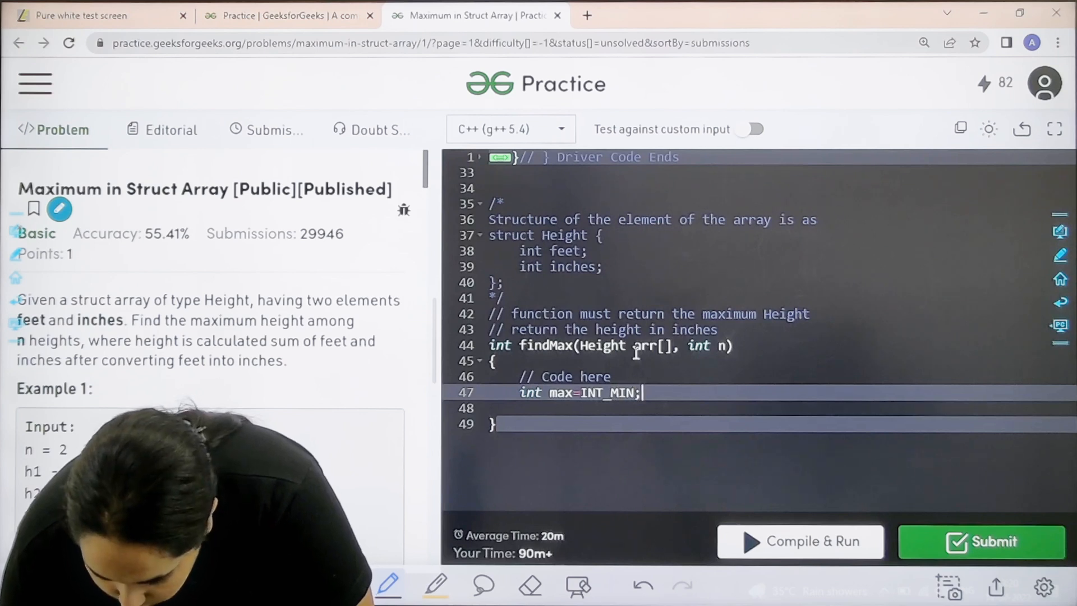
# Add an empty loop for(int i=0;i<n;i++){ over the array
pyautogui.write('f')
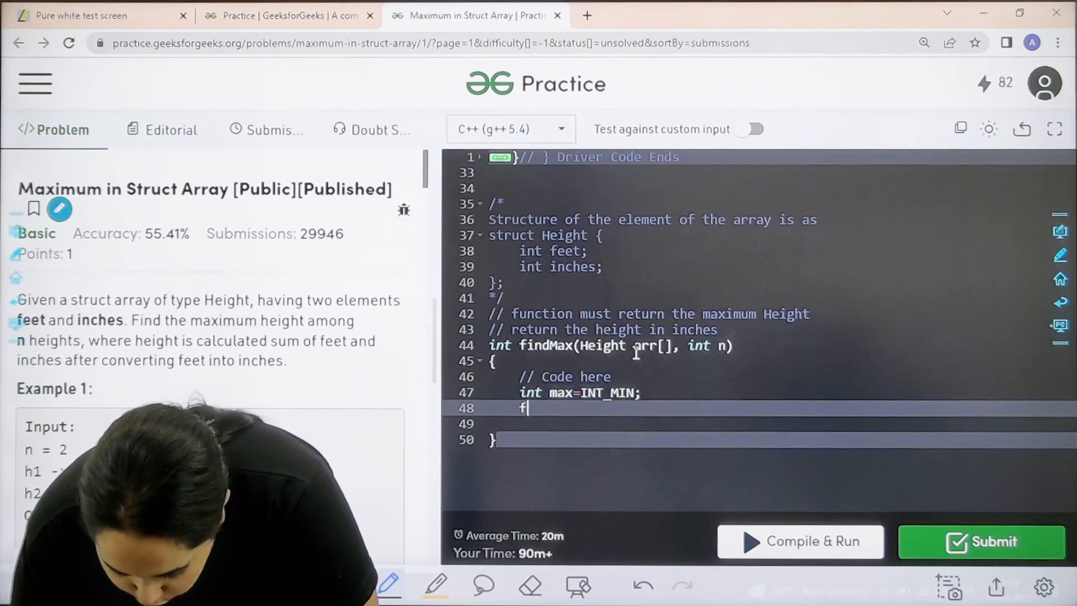
pyautogui.write('or(int i=')
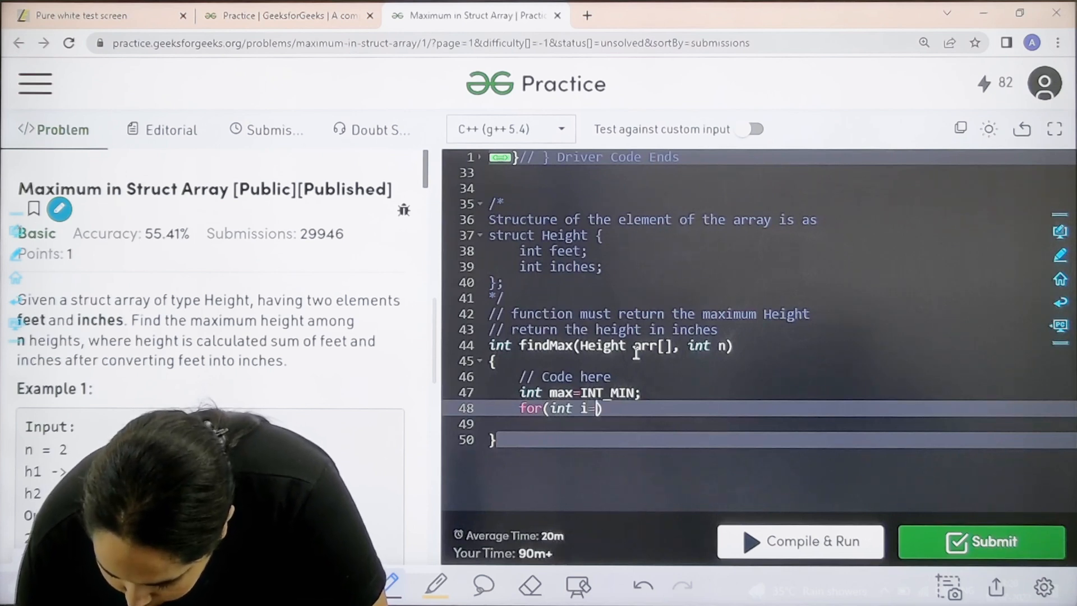
pyautogui.write('0;i')
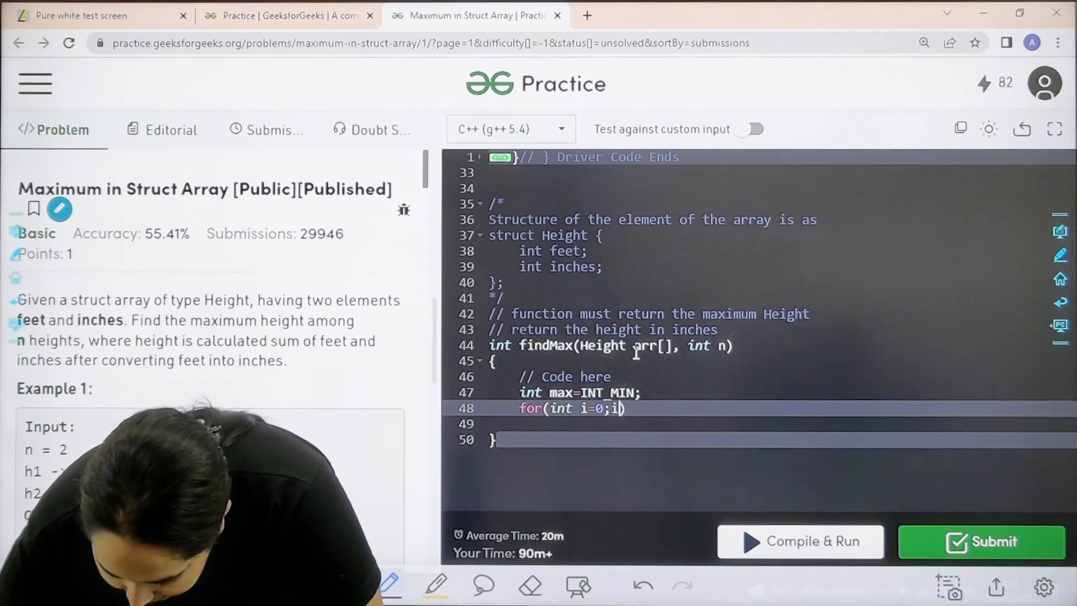
pyautogui.write('<n;')
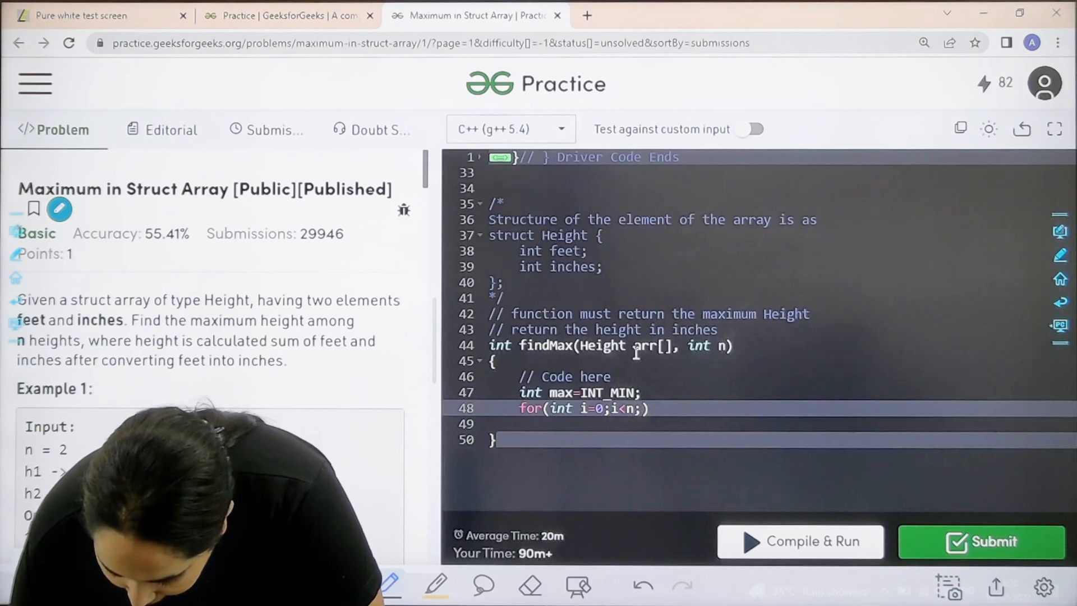
pyautogui.write('i++')
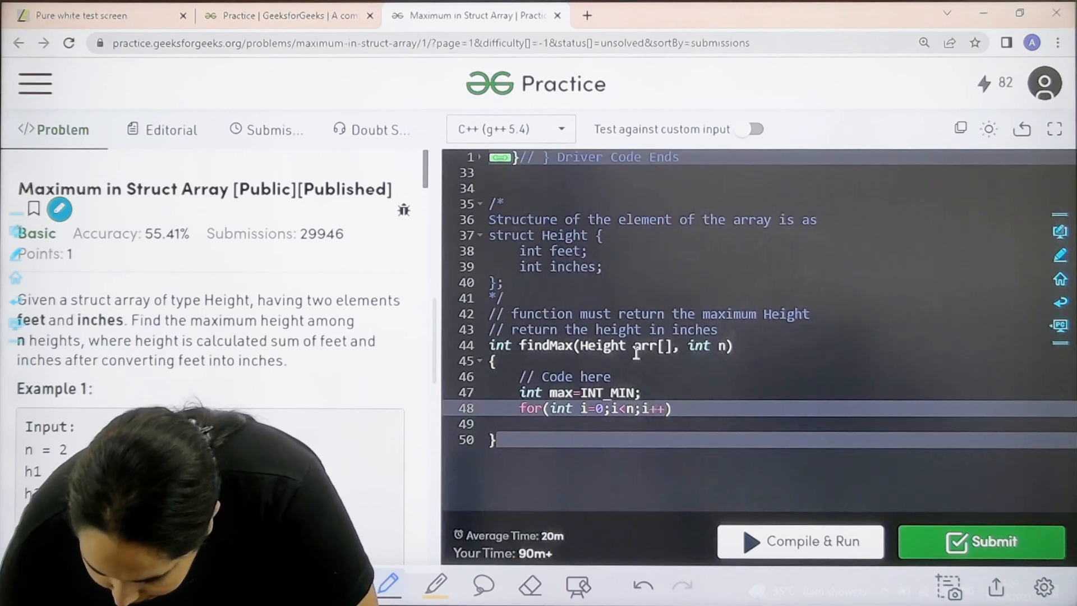
pyautogui.write('{')
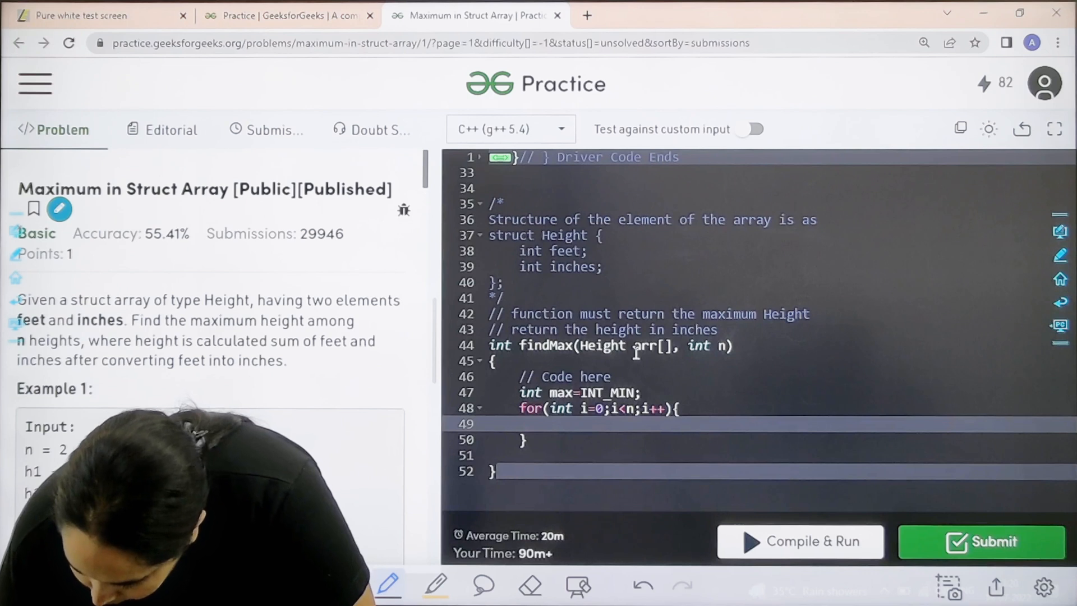
# Inside the loop write arr[i].inches=arr[i].feet*12+arr[i].inches; and move to a new line
pyautogui.write('arr')
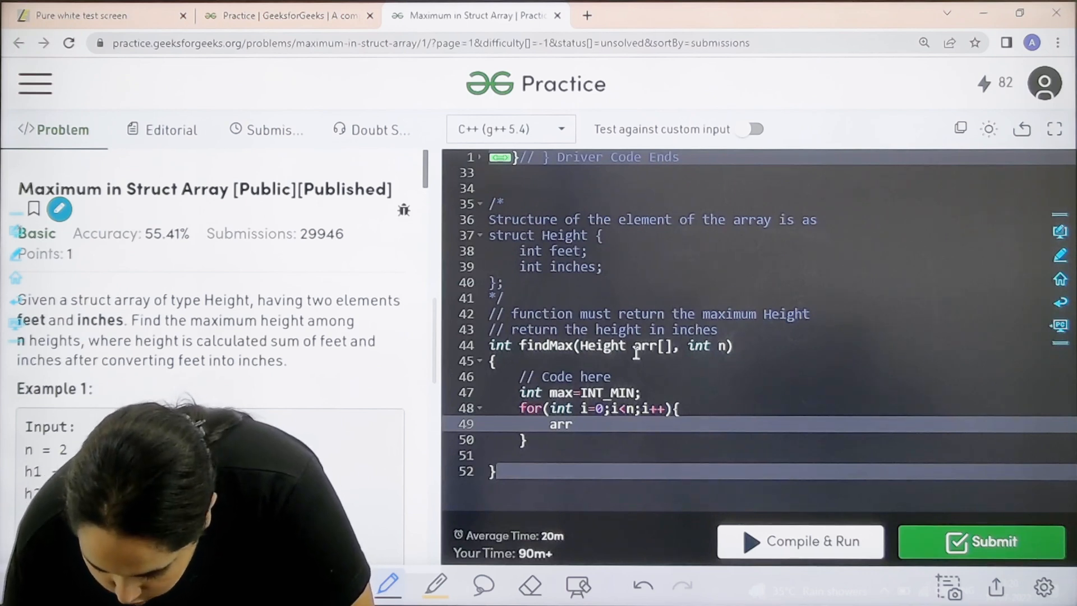
pyautogui.write('[i]')
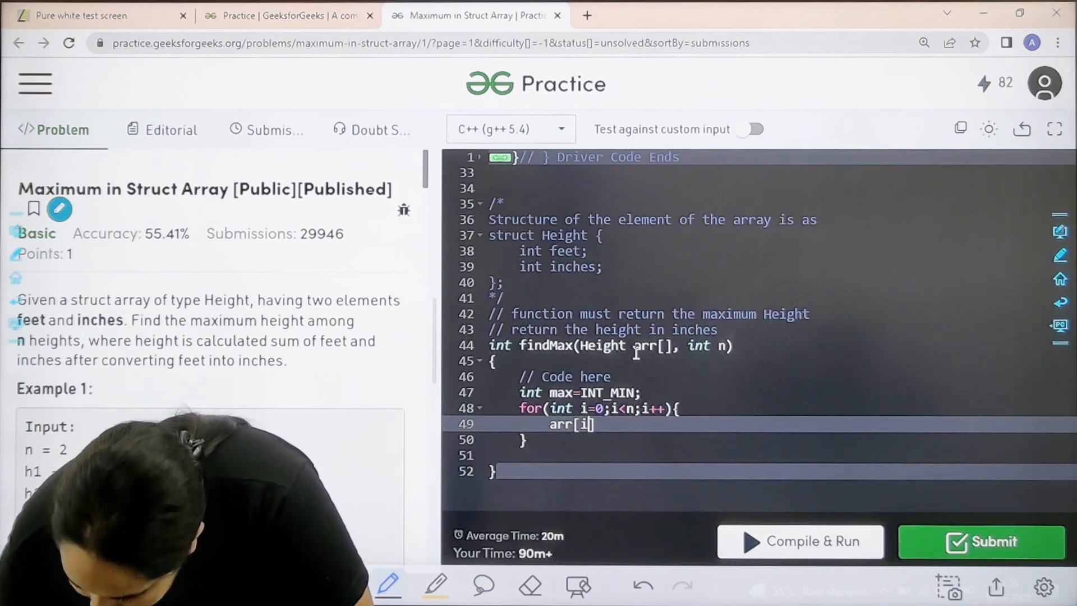
pyautogui.write('.in')
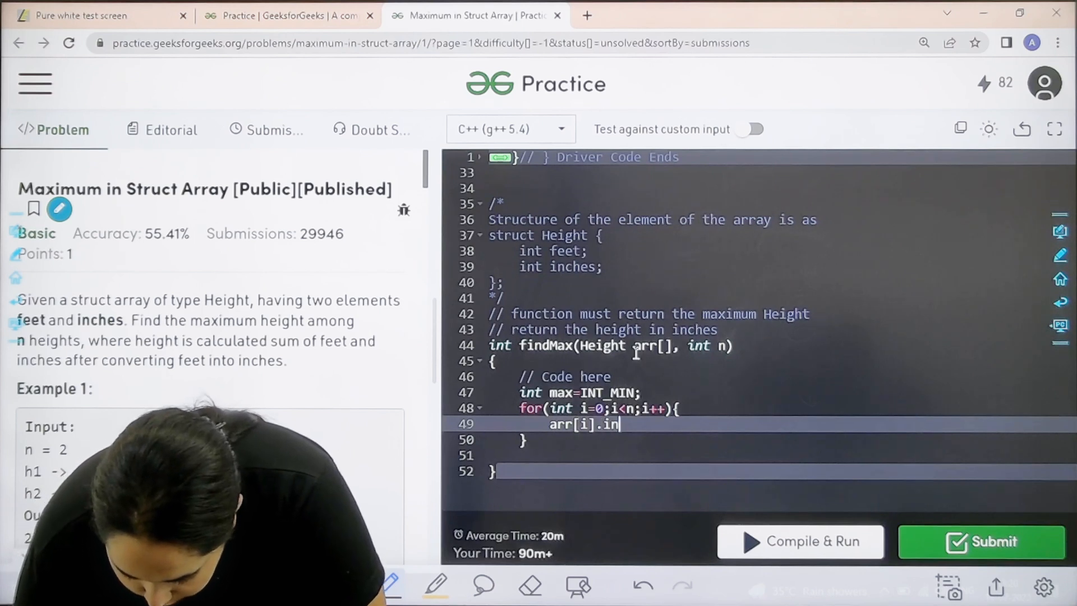
pyautogui.write('ches')
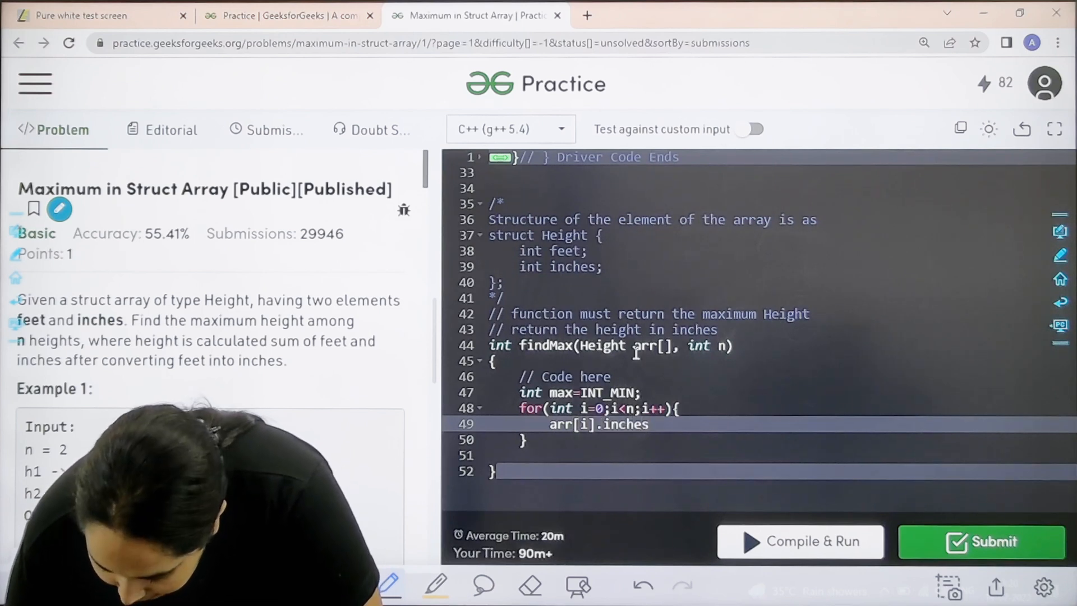
pyautogui.write('=arr[i]')
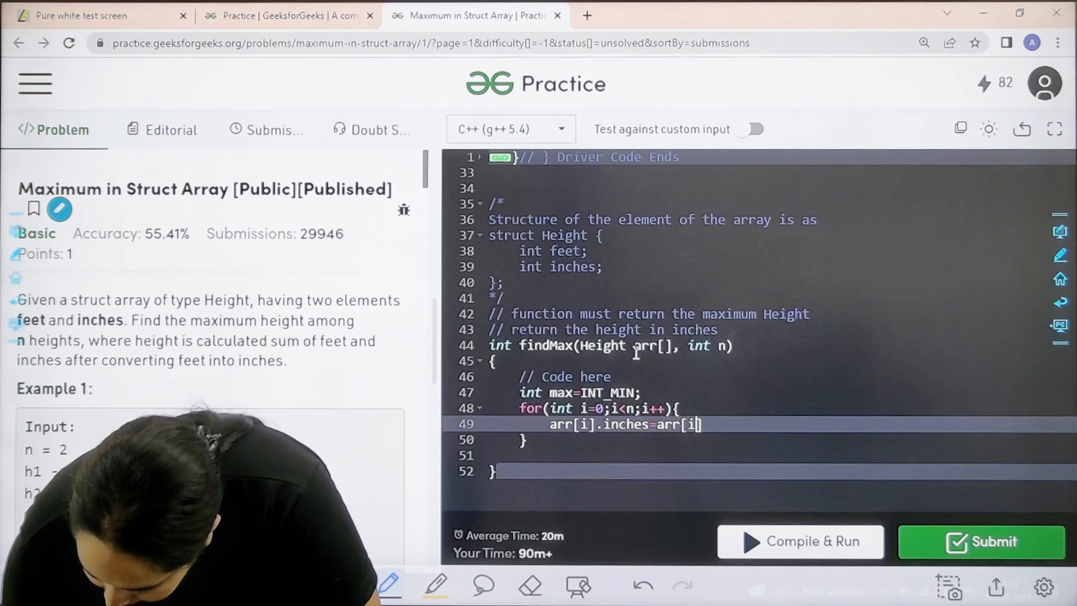
pyautogui.write('.')
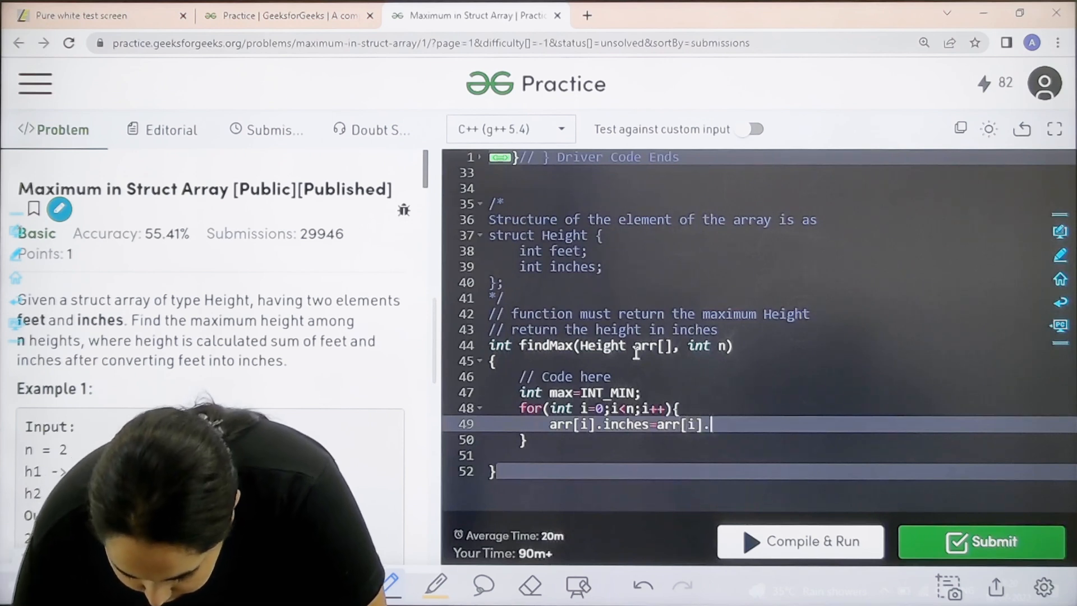
pyautogui.write('feet')
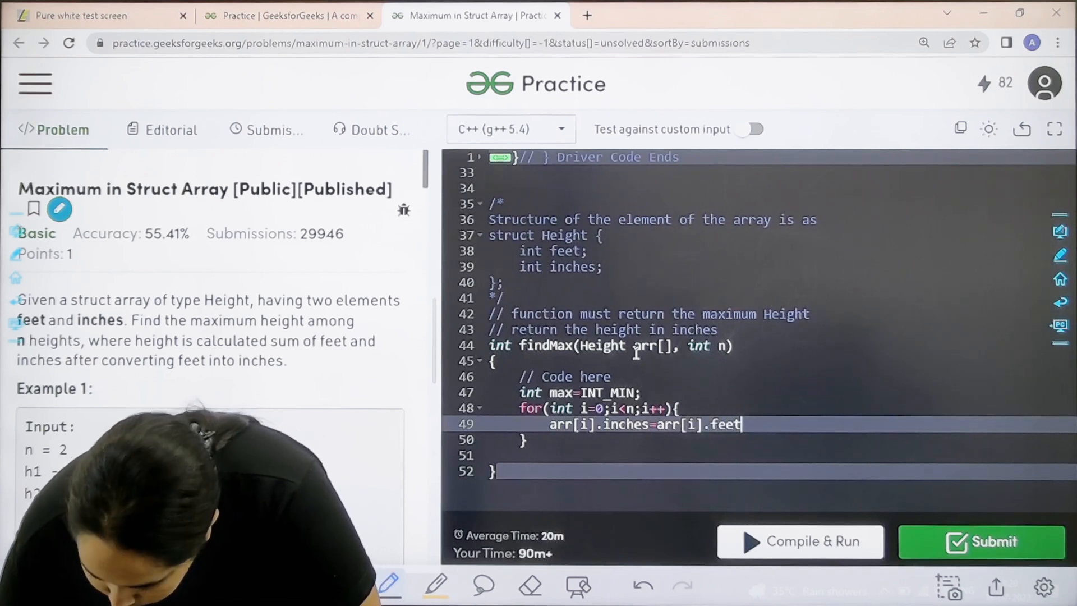
pyautogui.write('.')
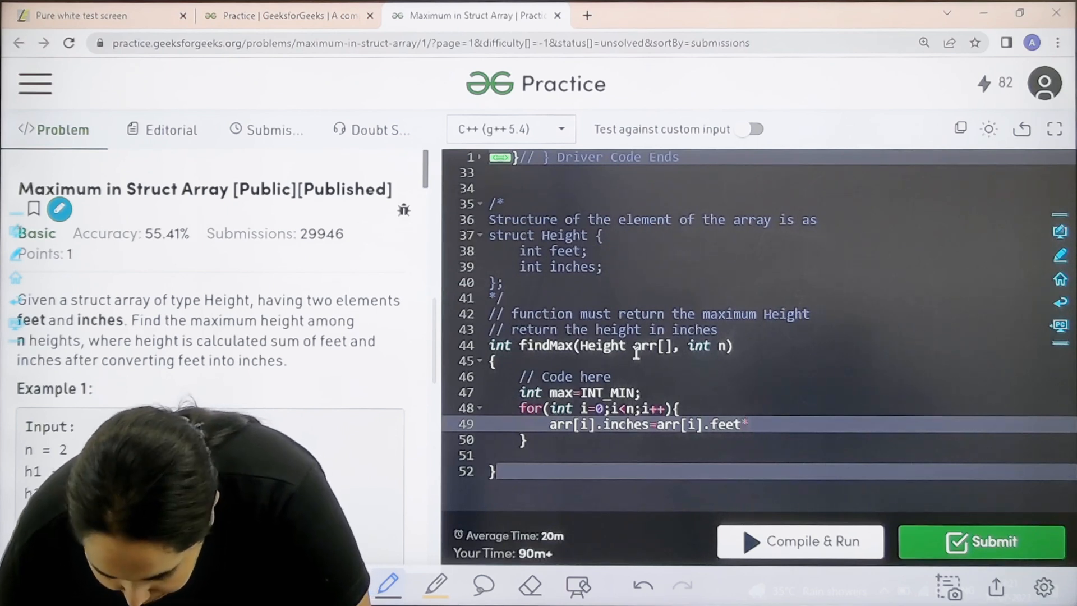
pyautogui.write('12')
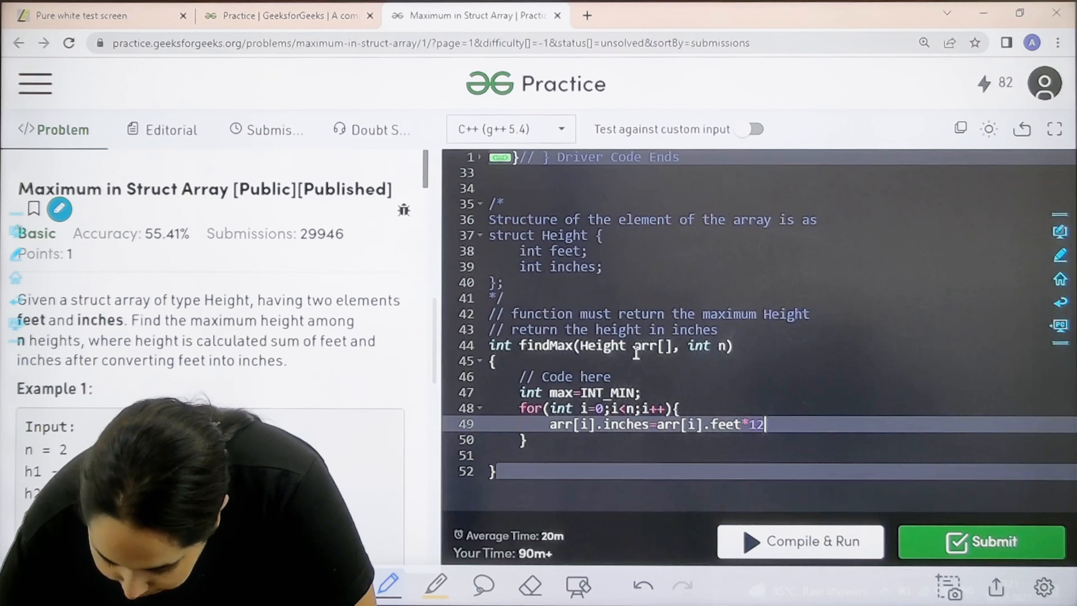
pyautogui.write('+arr[i]')
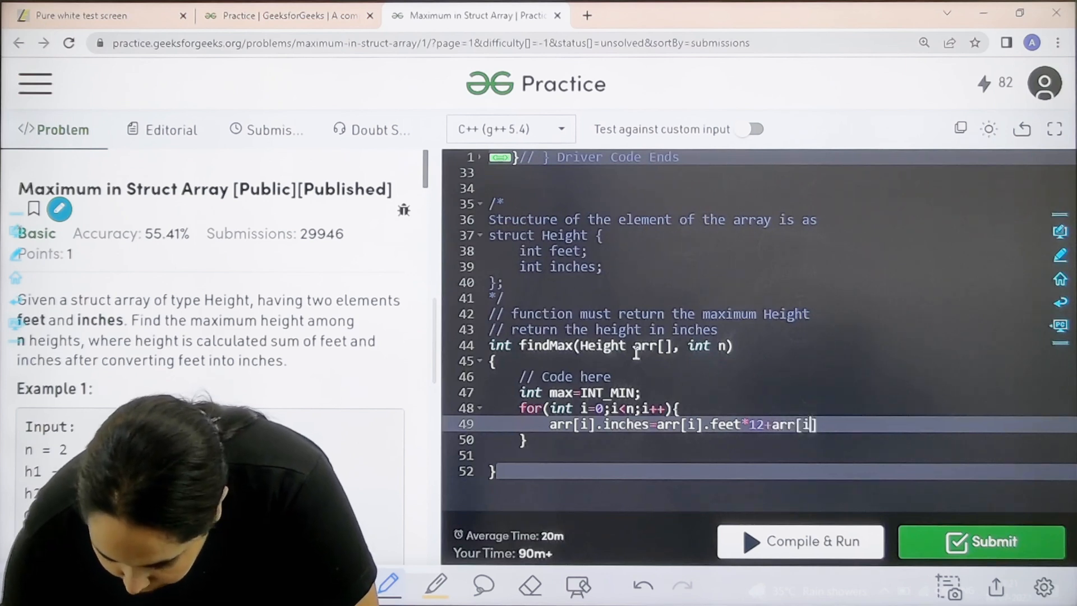
pyautogui.write('.')
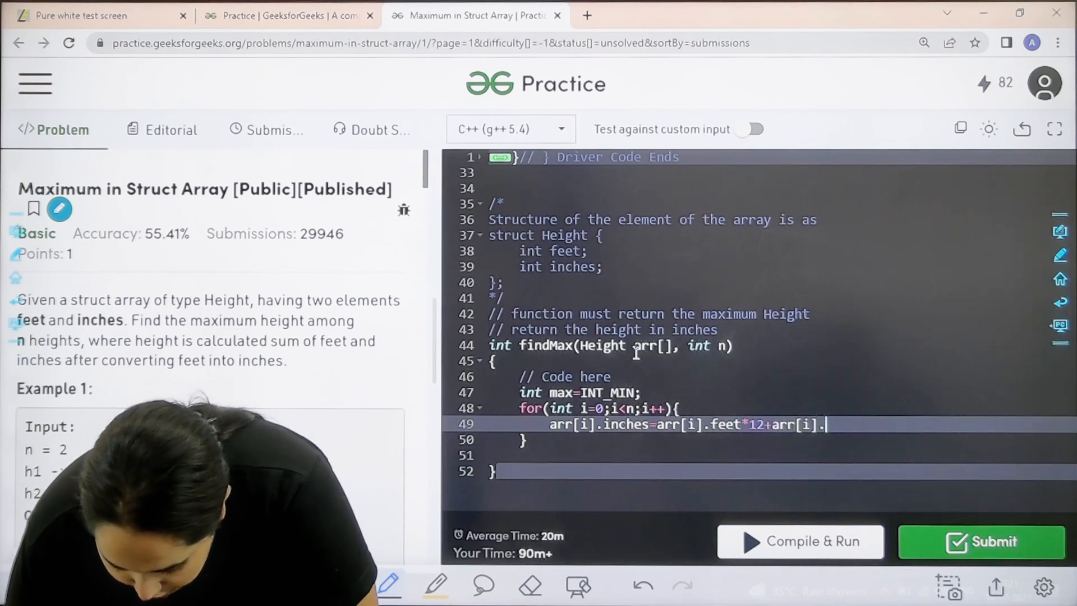
pyautogui.write('inches')
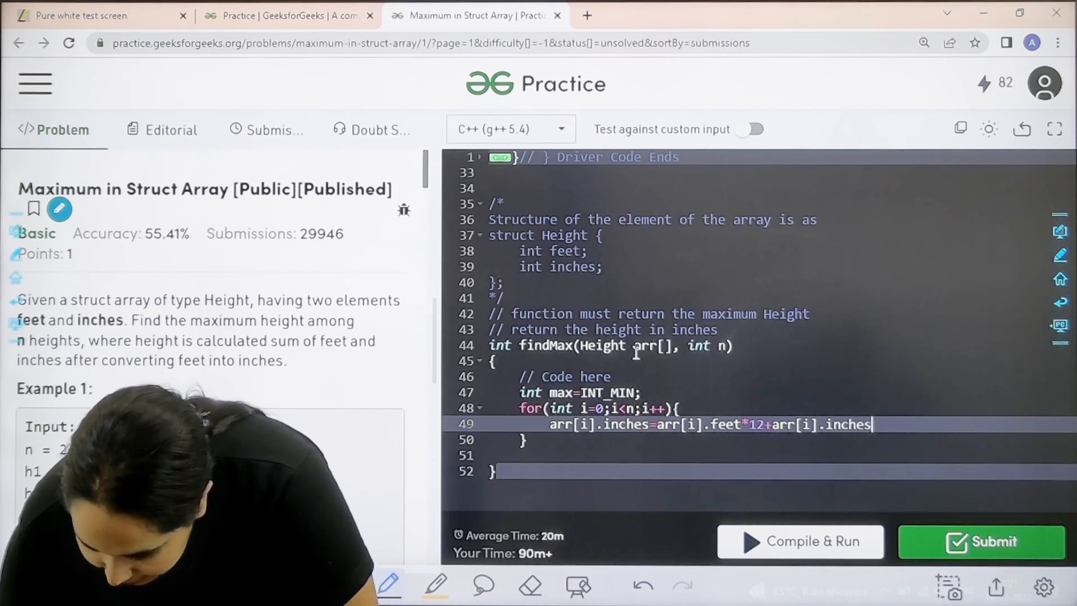
pyautogui.write(';')
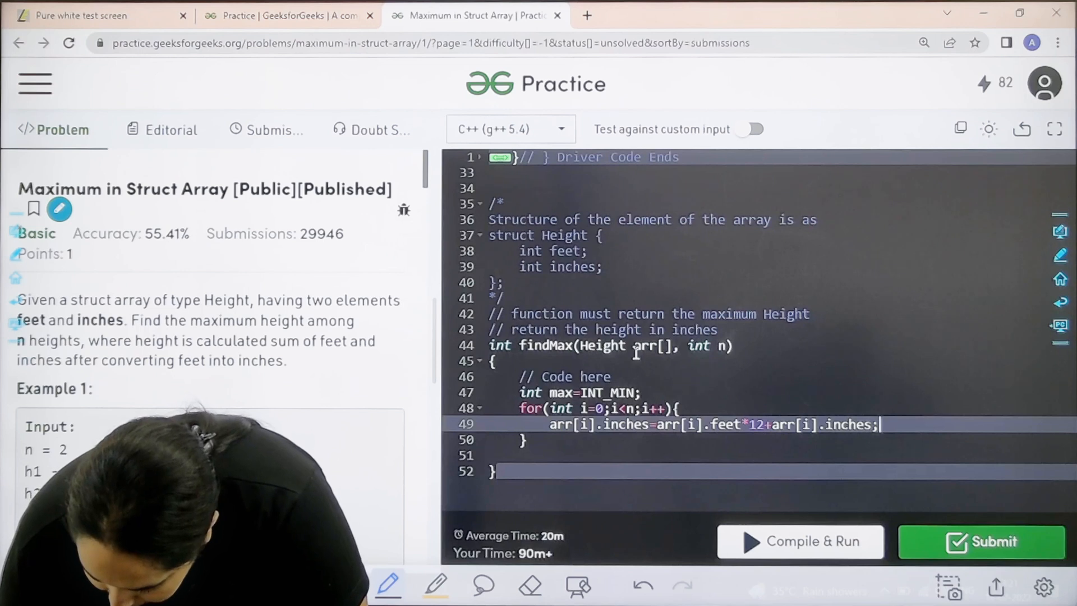
pyautogui.press('Enter')
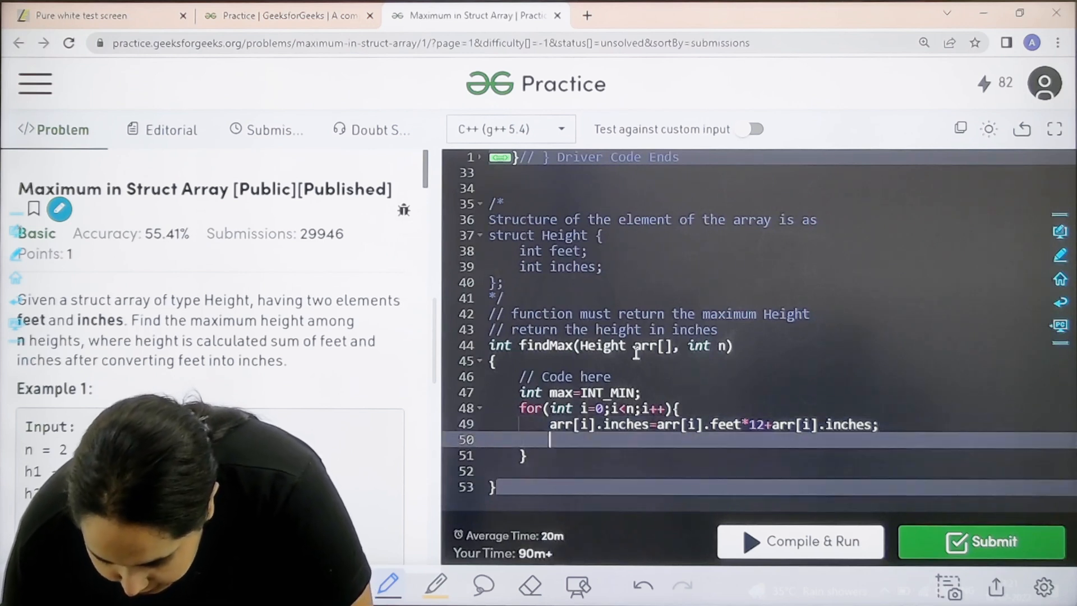
# Add if (arr[i].inches>max) max=arr[i].inches; inside the loop
pyautogui.write('if')
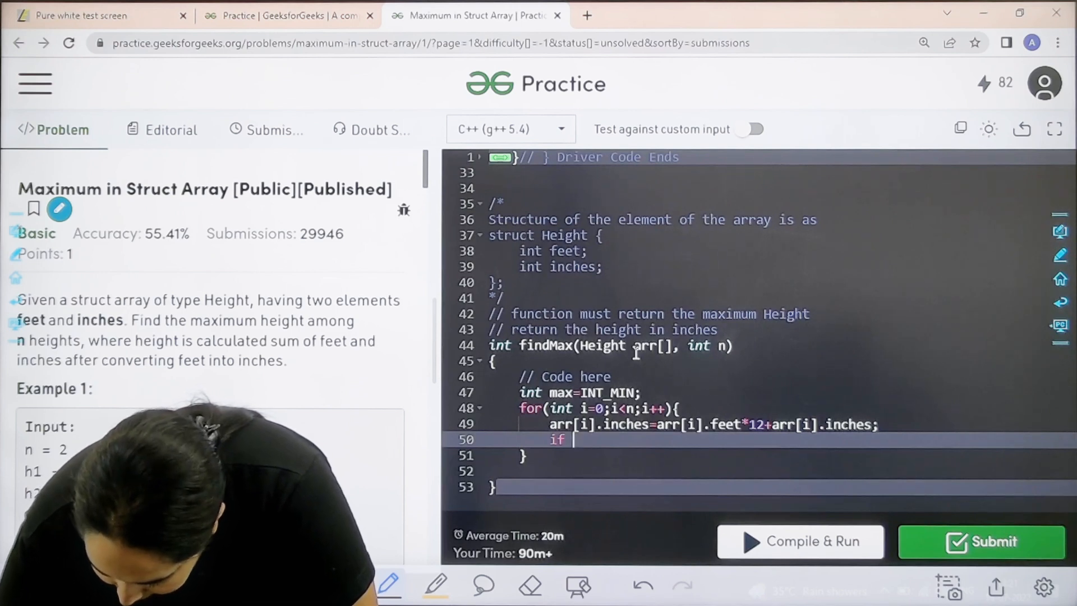
pyautogui.write('(arr)')
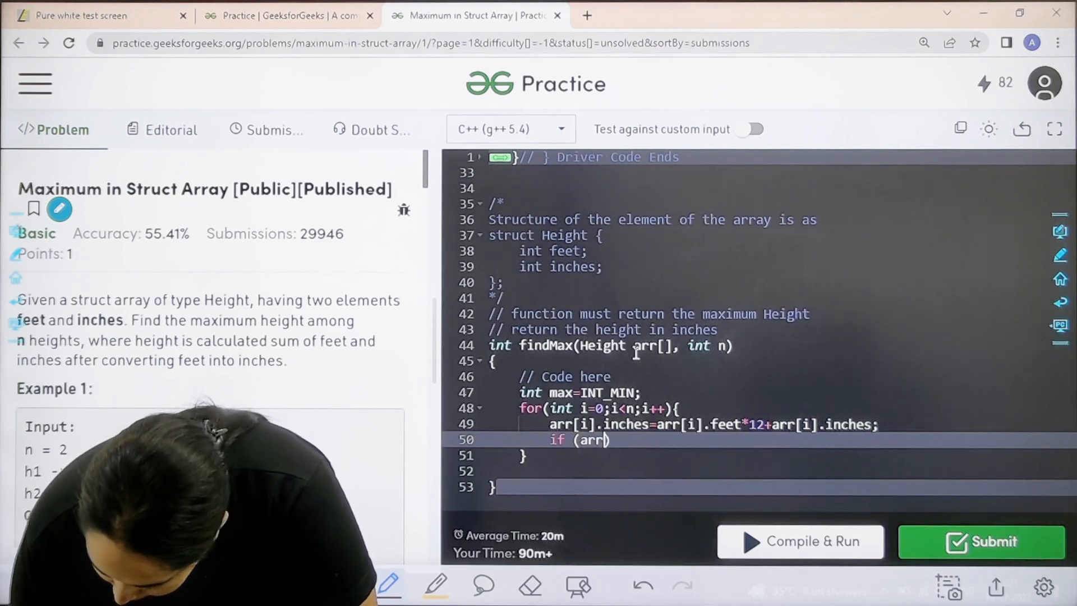
pyautogui.write('i])')
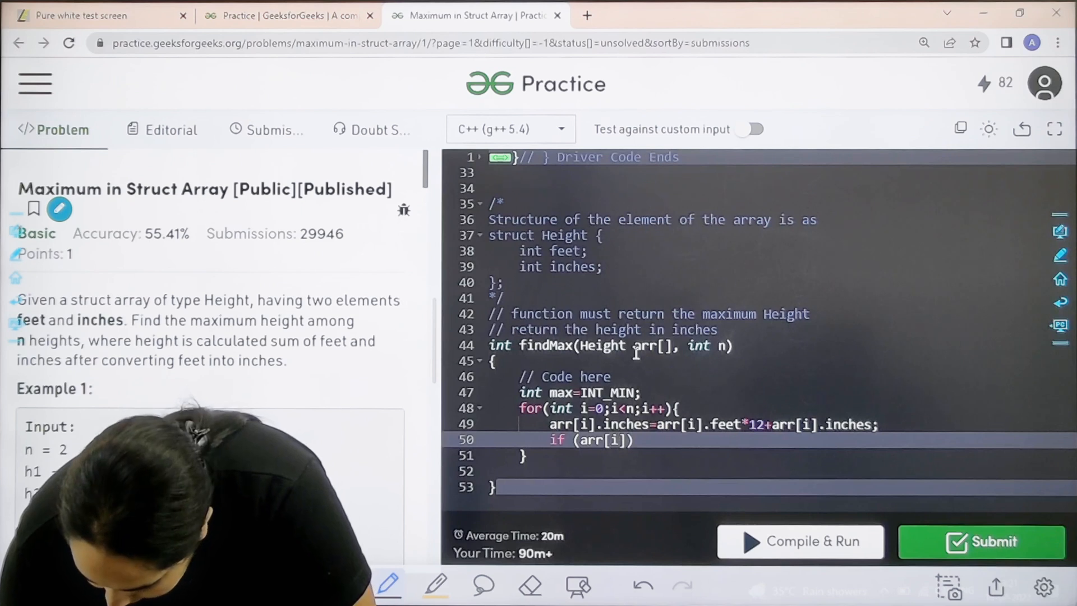
pyautogui.write('.i')
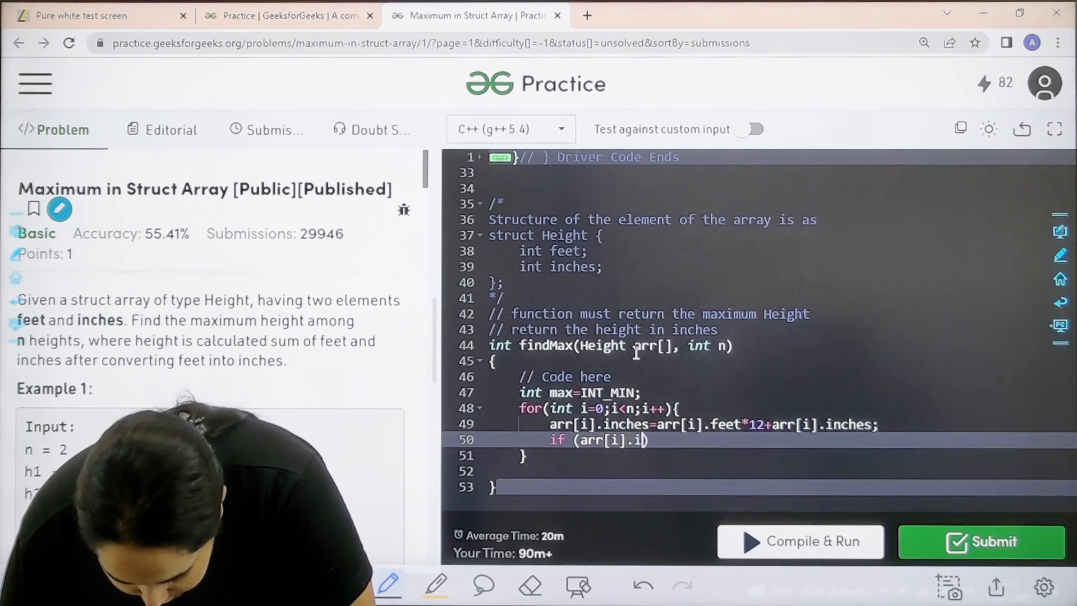
pyautogui.write('nches)')
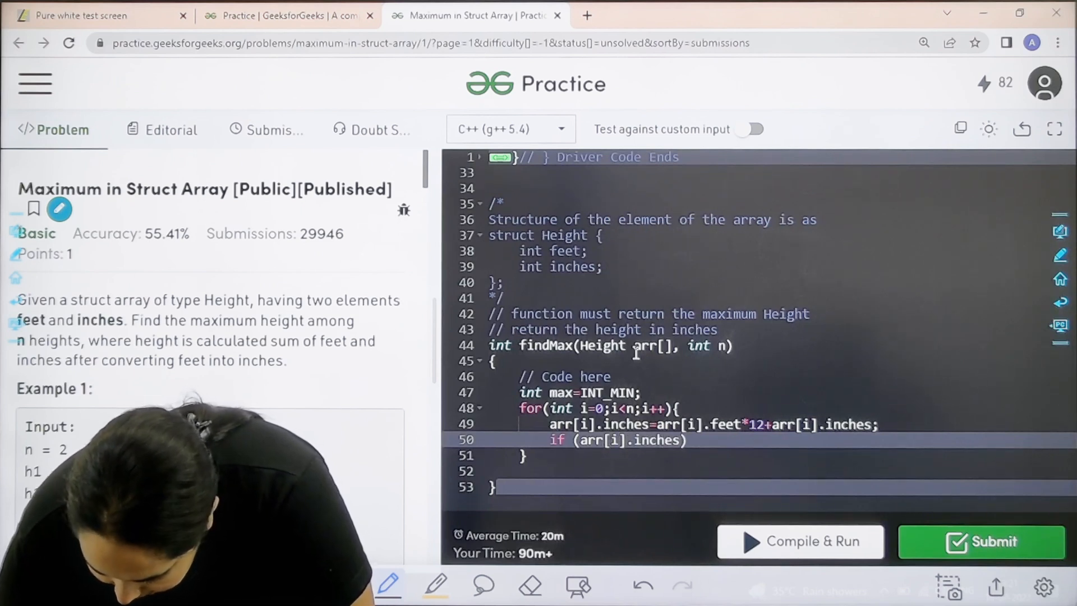
pyautogui.write('>max')
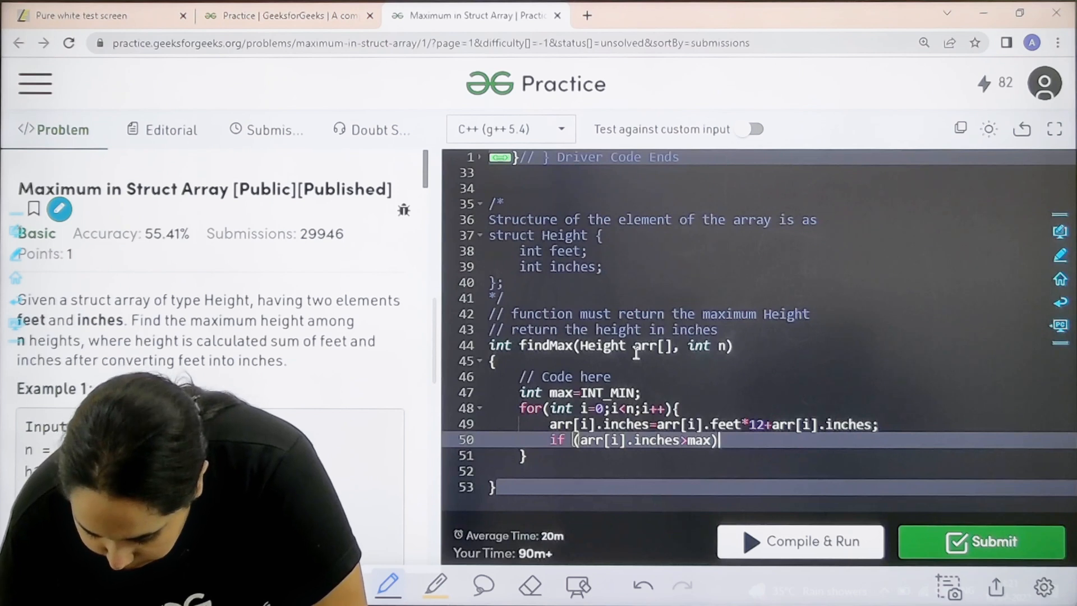
pyautogui.write('max=')
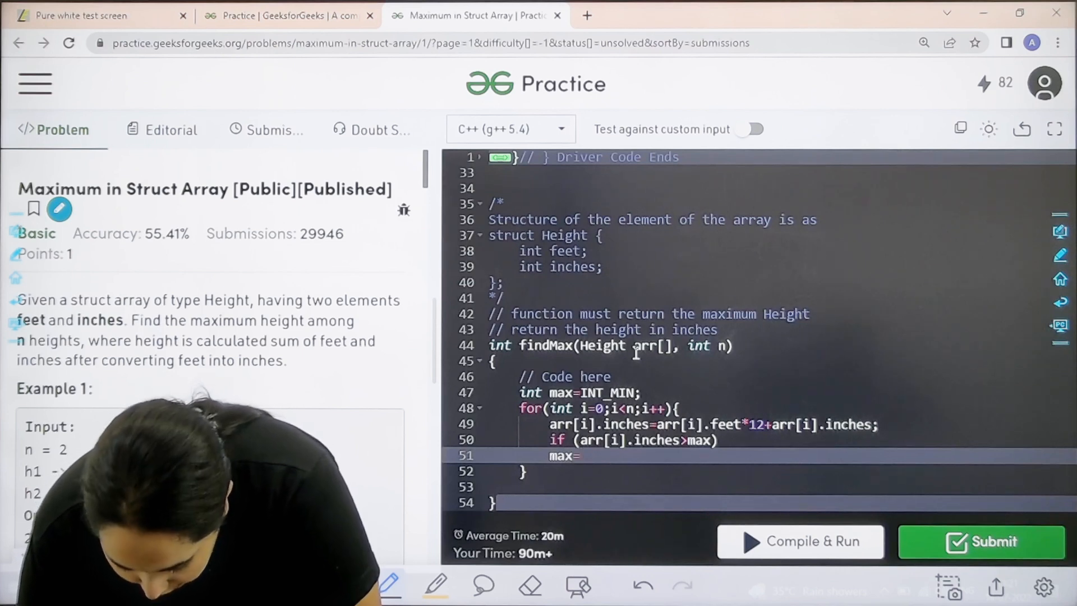
pyautogui.write('arr[i]')
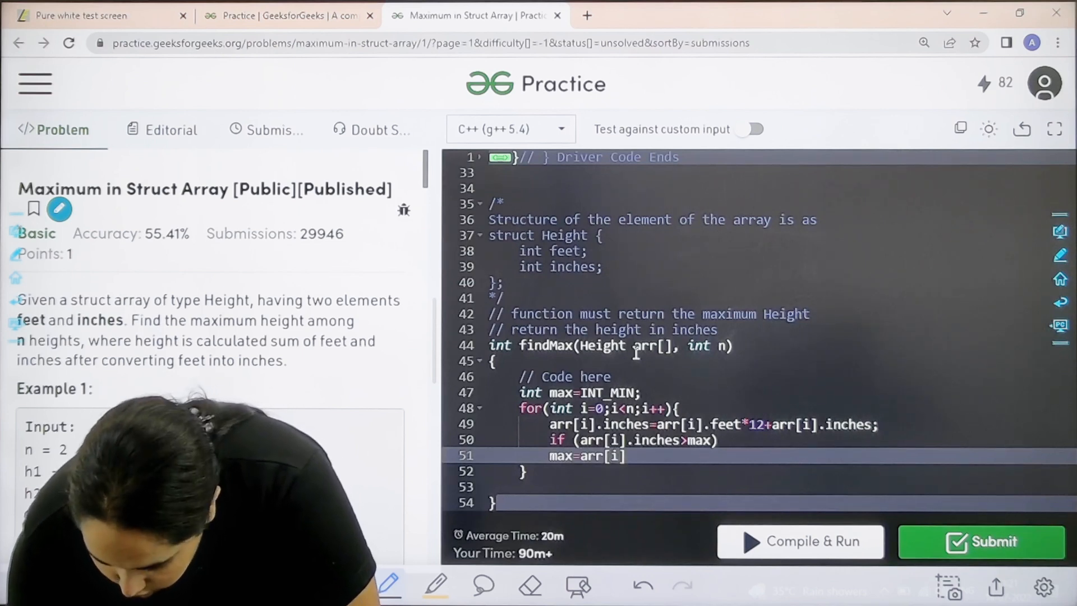
pyautogui.write('.in')
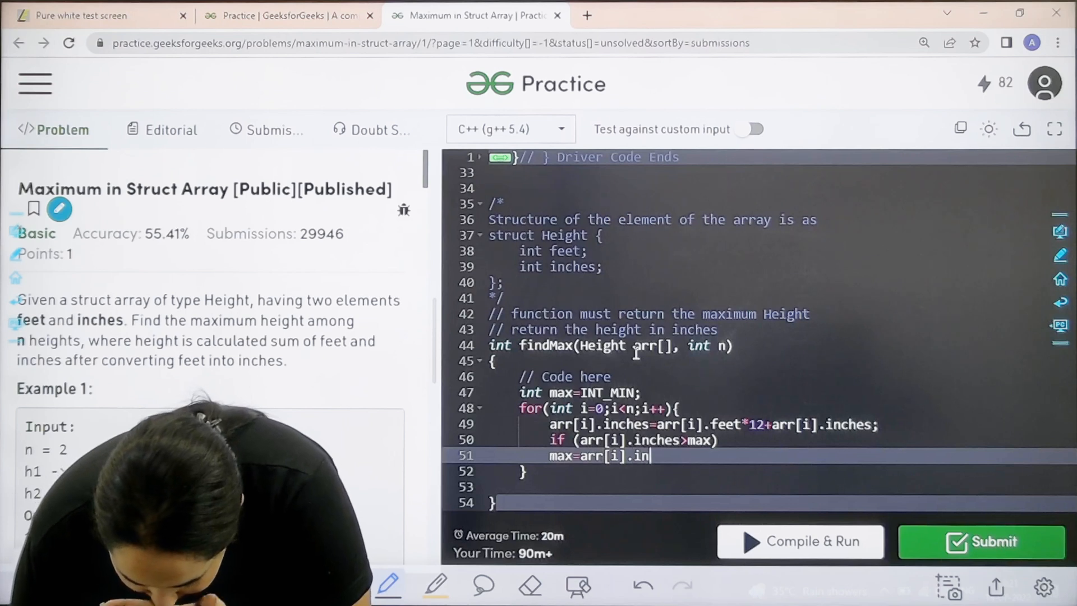
pyautogui.write('ches;')
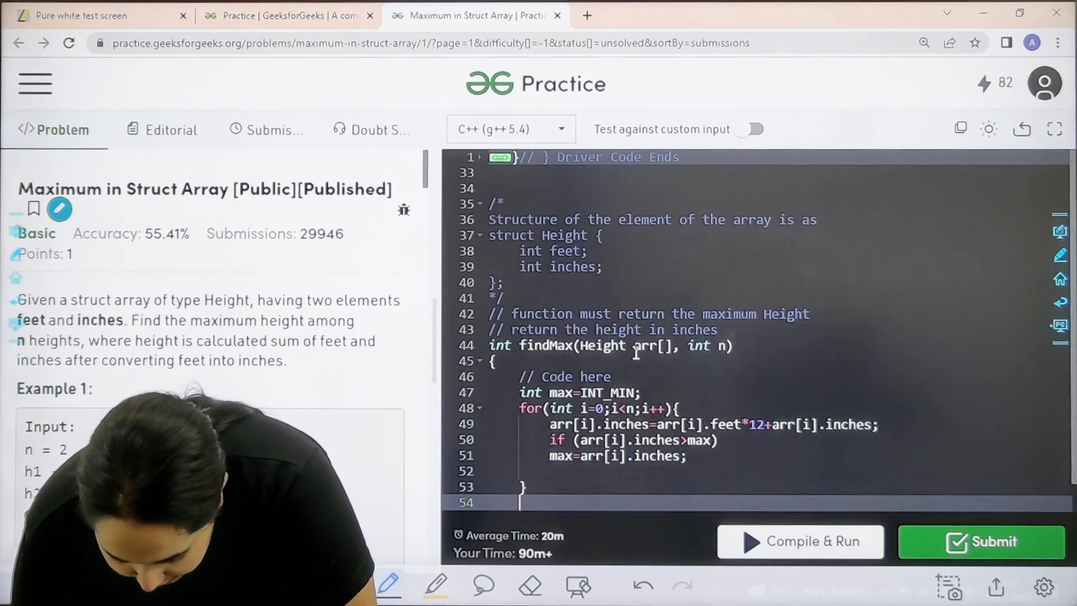
# End the function with return max; after the loop
pyautogui.write('return')
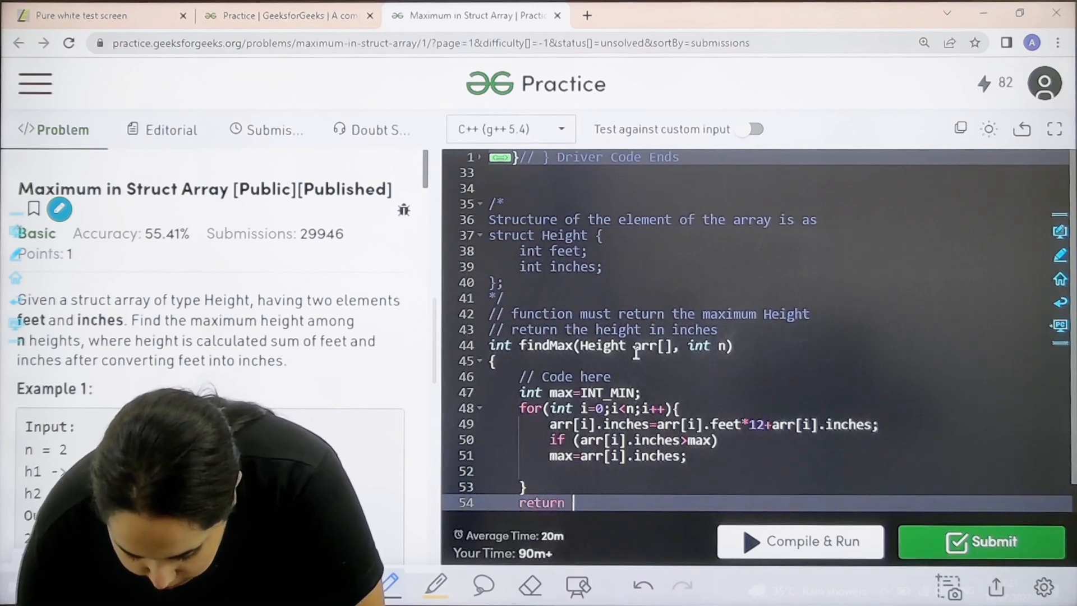
pyautogui.write('max;')
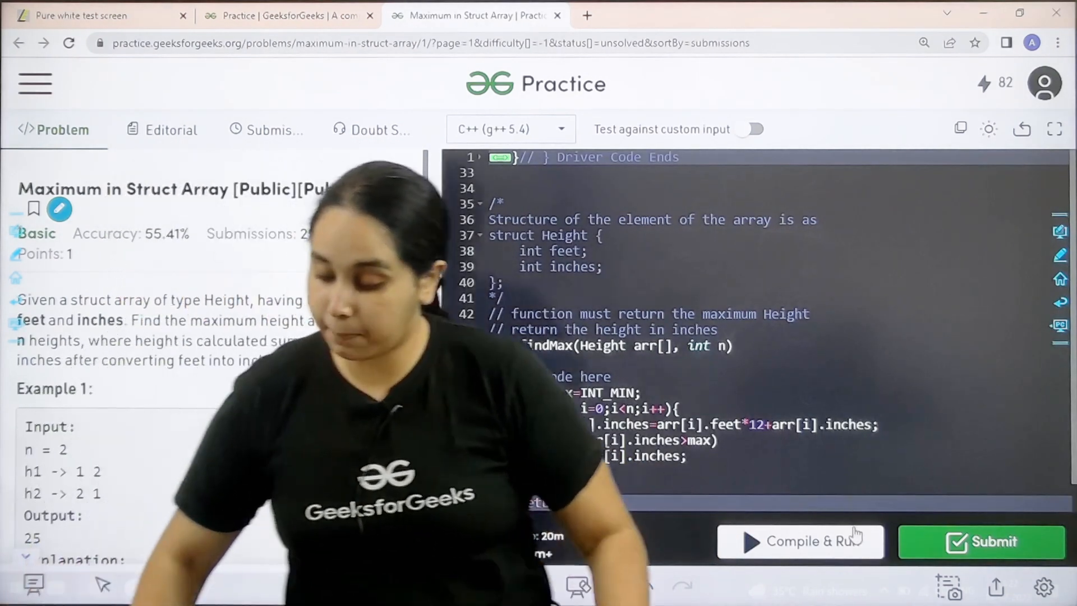
# Compile & Run on the sample input, then submit to get Problem Solved with 84/84 test cases
pyautogui.click(982, 543)
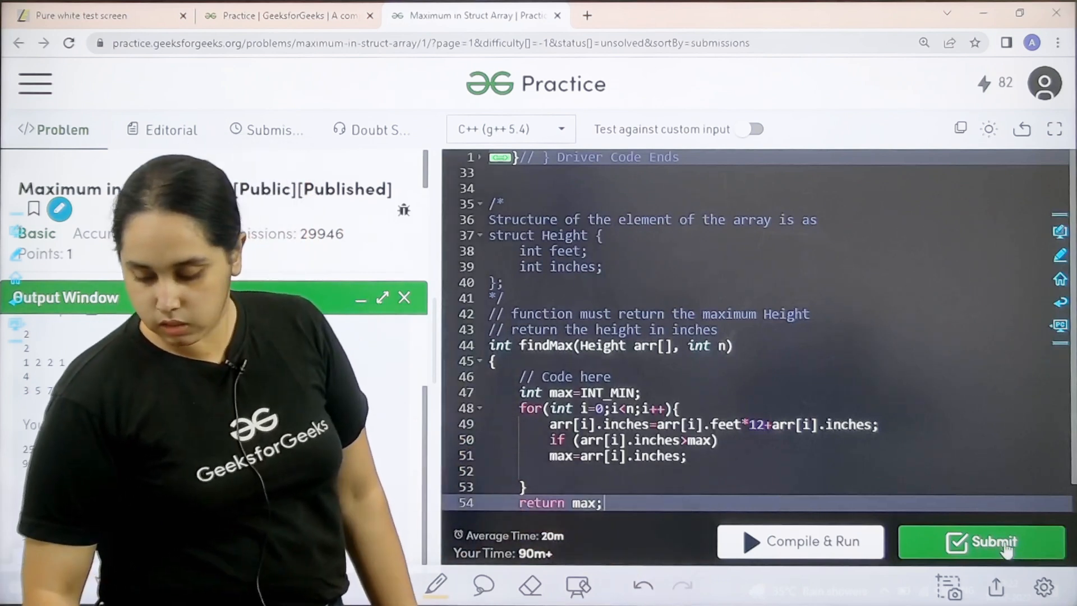
pyautogui.click(980, 542)
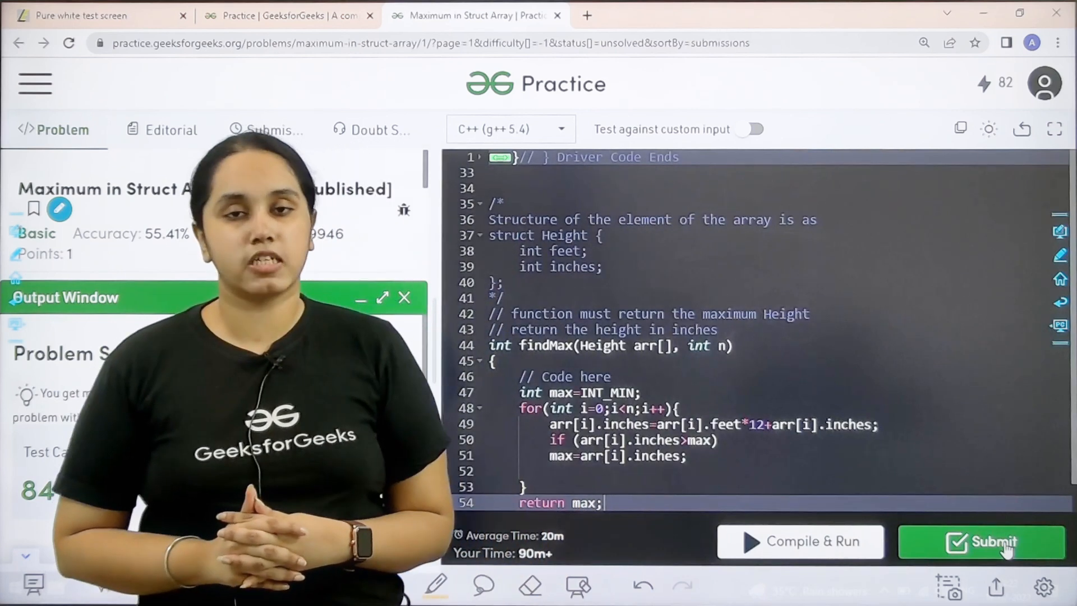
pyautogui.click(980, 540)
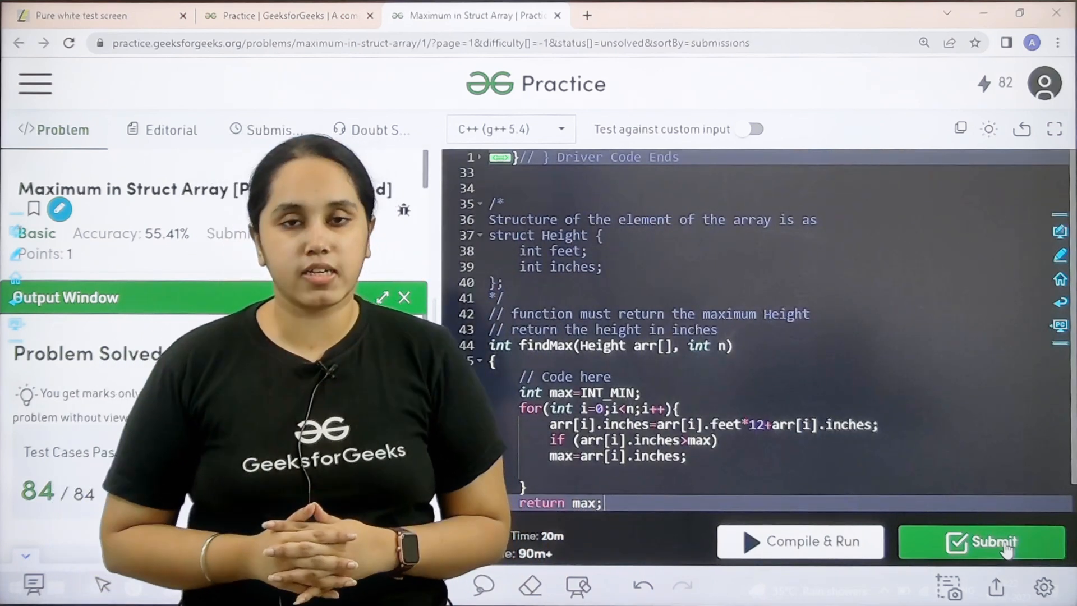